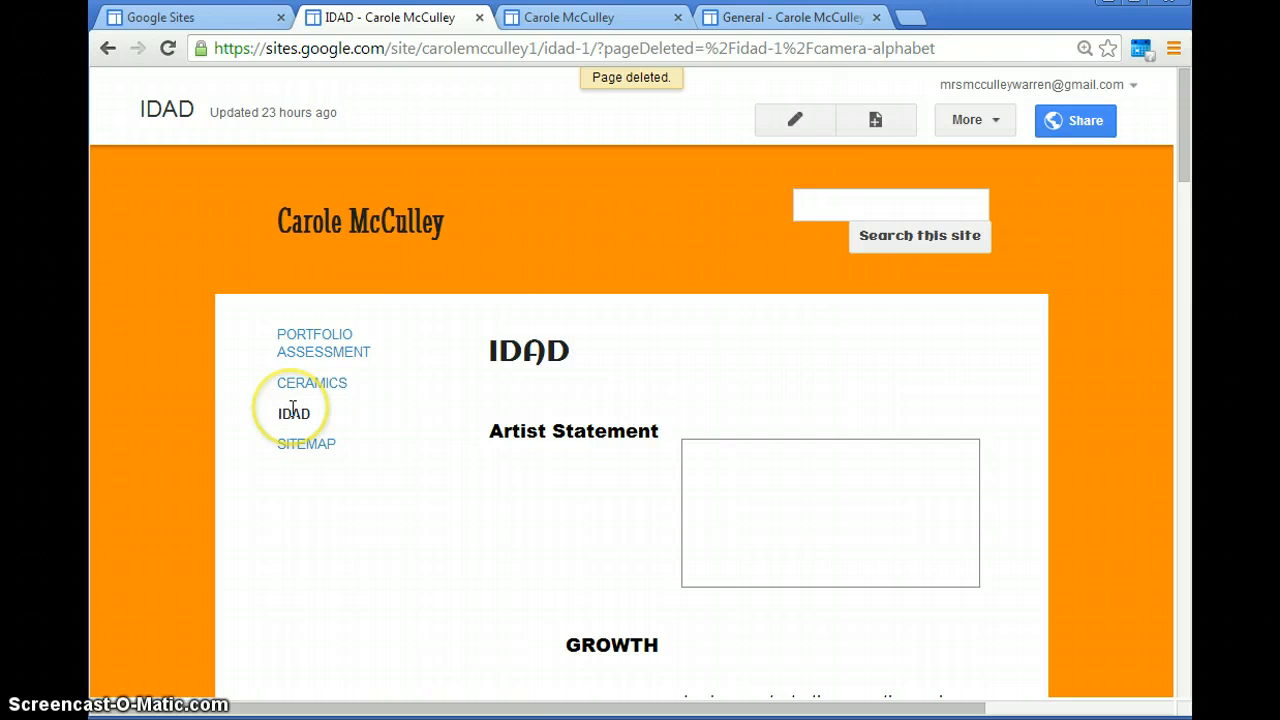
{"action": "mouse_move", "coordinate": [425, 196]}
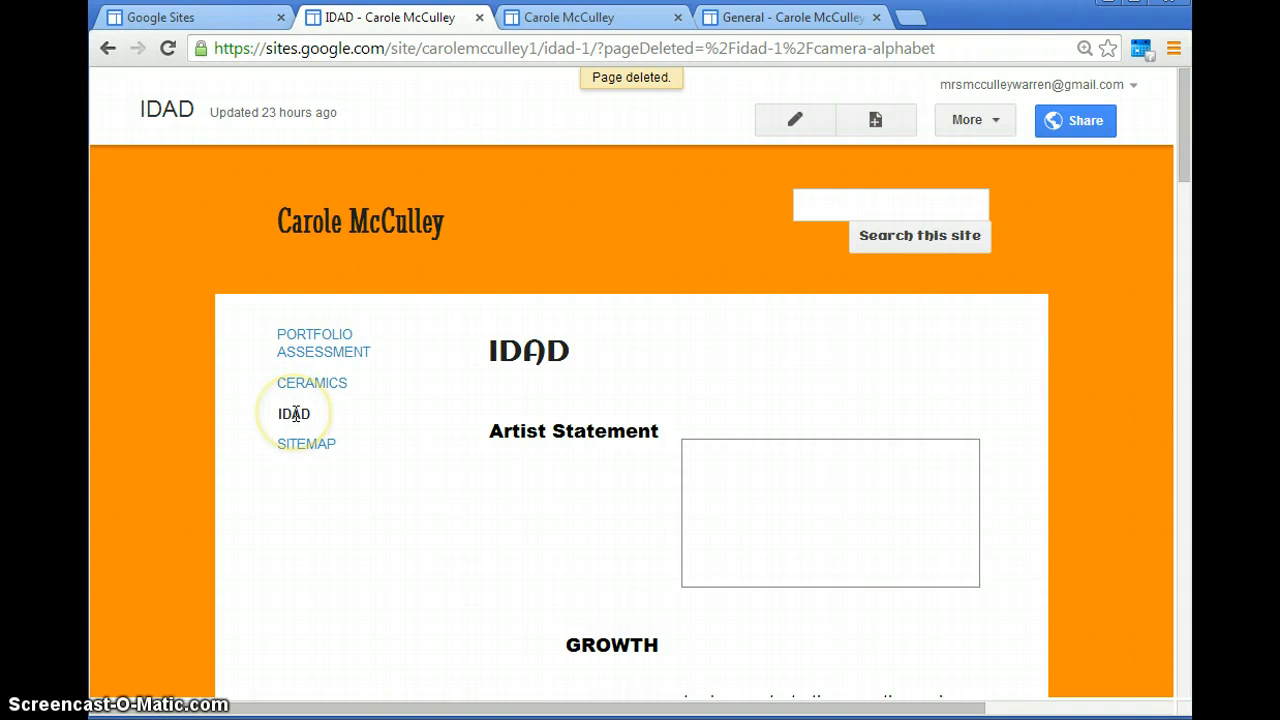
{"action": "mouse_move", "coordinate": [874, 120]}
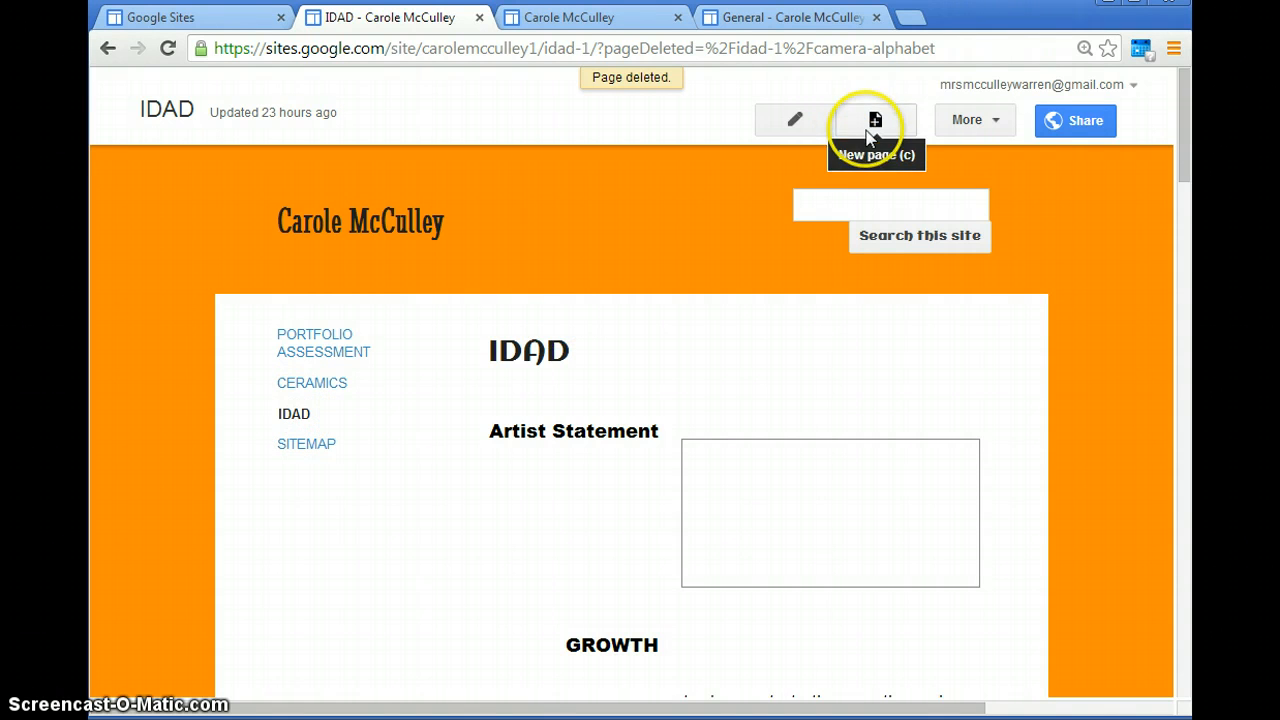
{"action": "mouse_move", "coordinate": [895, 124]}
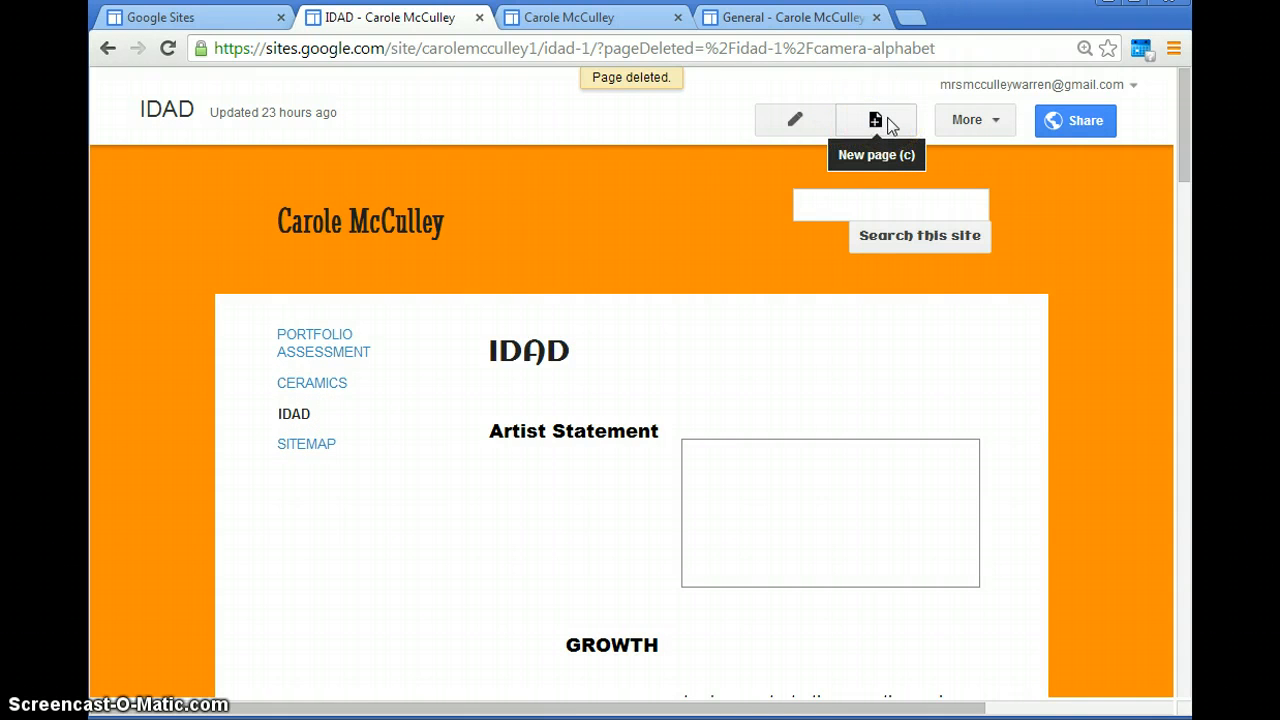
Start a new page titled 'Camera Alphabet' using the WTHS Course Name template, nested under IDAD.
{"action": "left_click", "coordinate": [874, 120]}
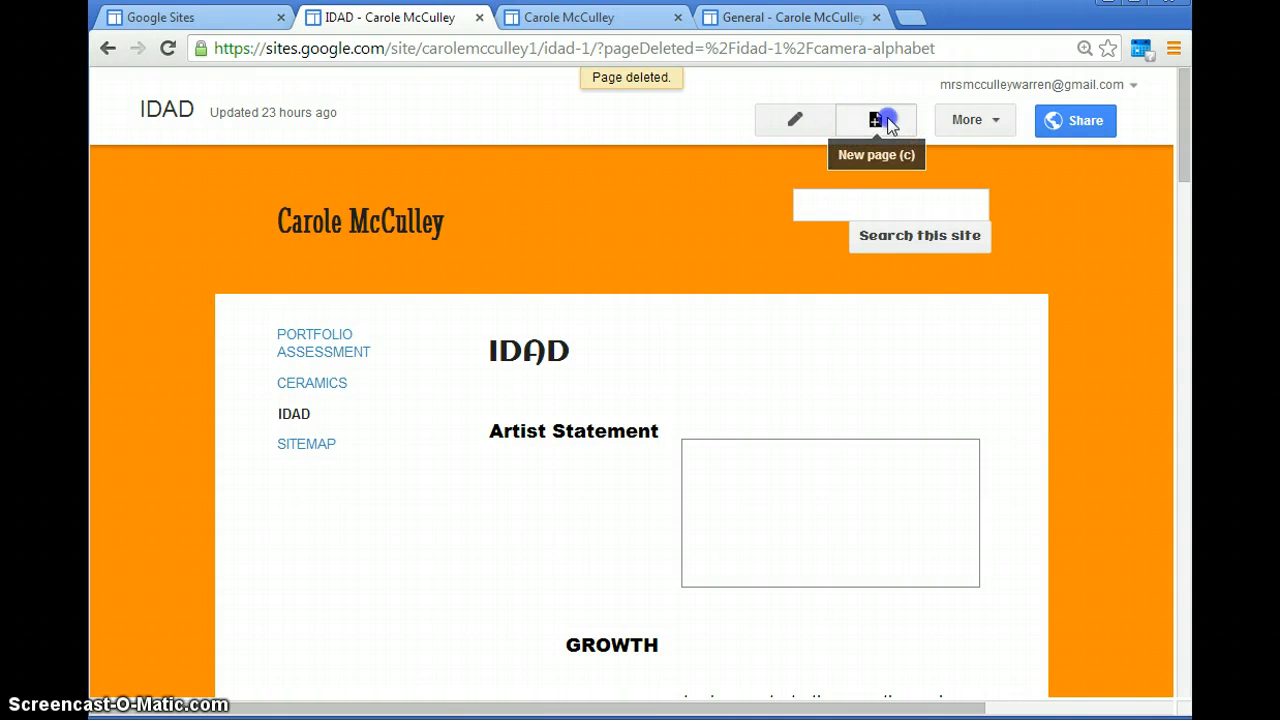
{"action": "left_click", "coordinate": [875, 120]}
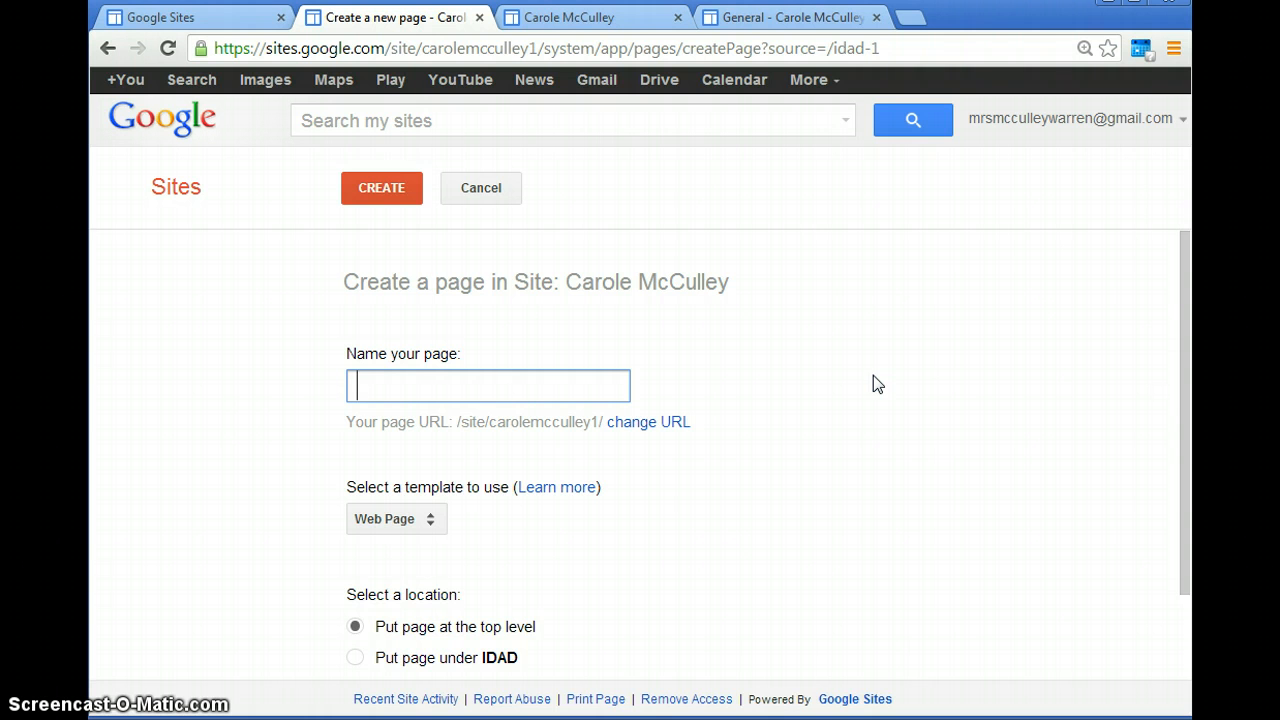
{"action": "type", "text": "Camera Alph"}
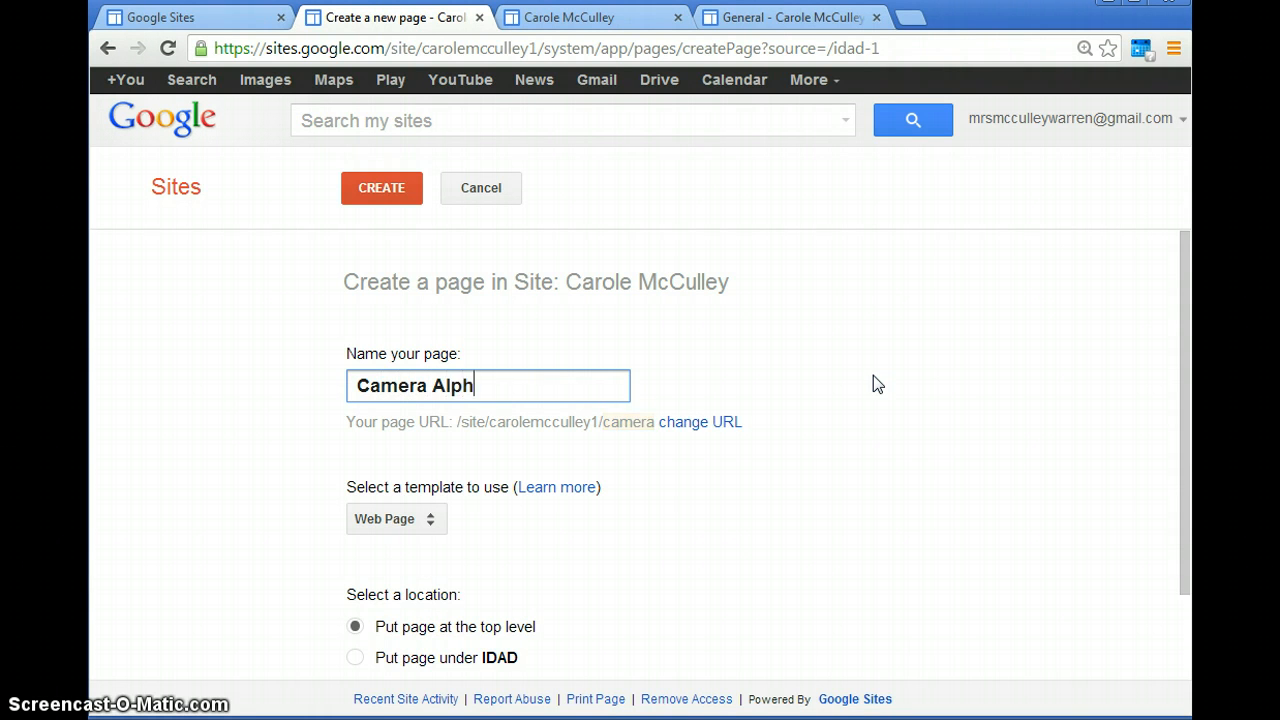
{"action": "type", "text": "abet"}
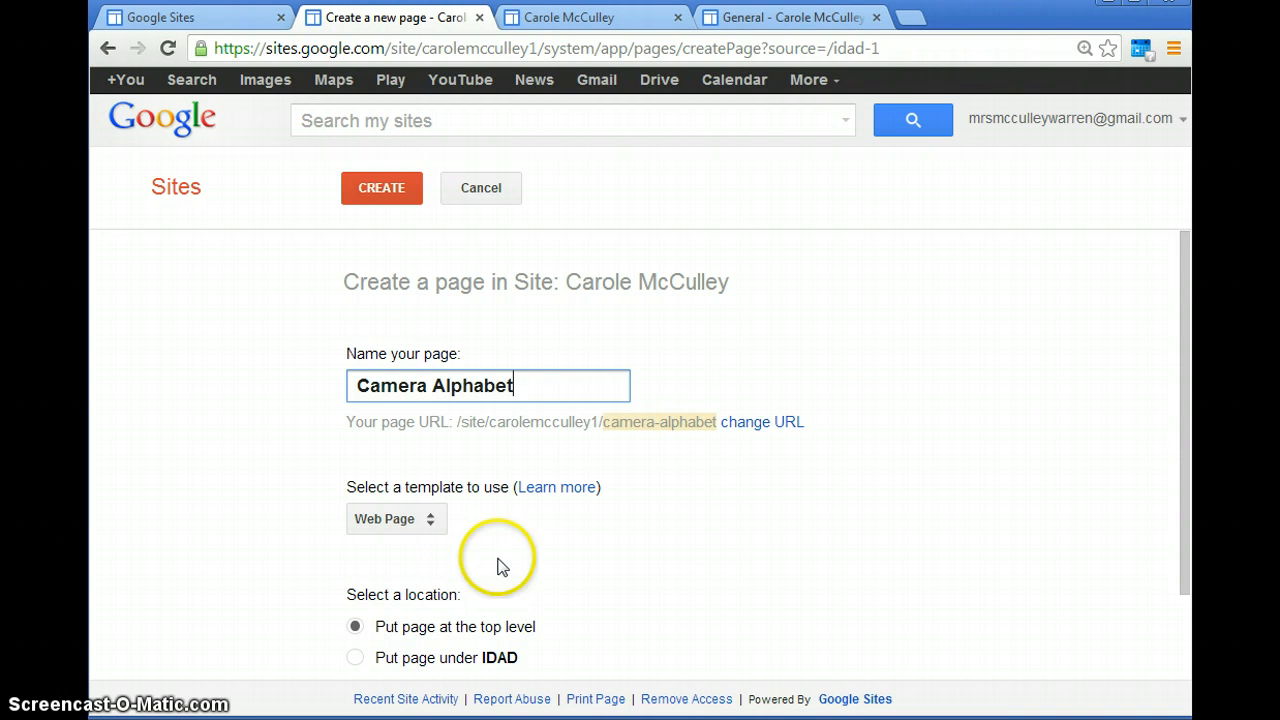
{"action": "left_click", "coordinate": [396, 519]}
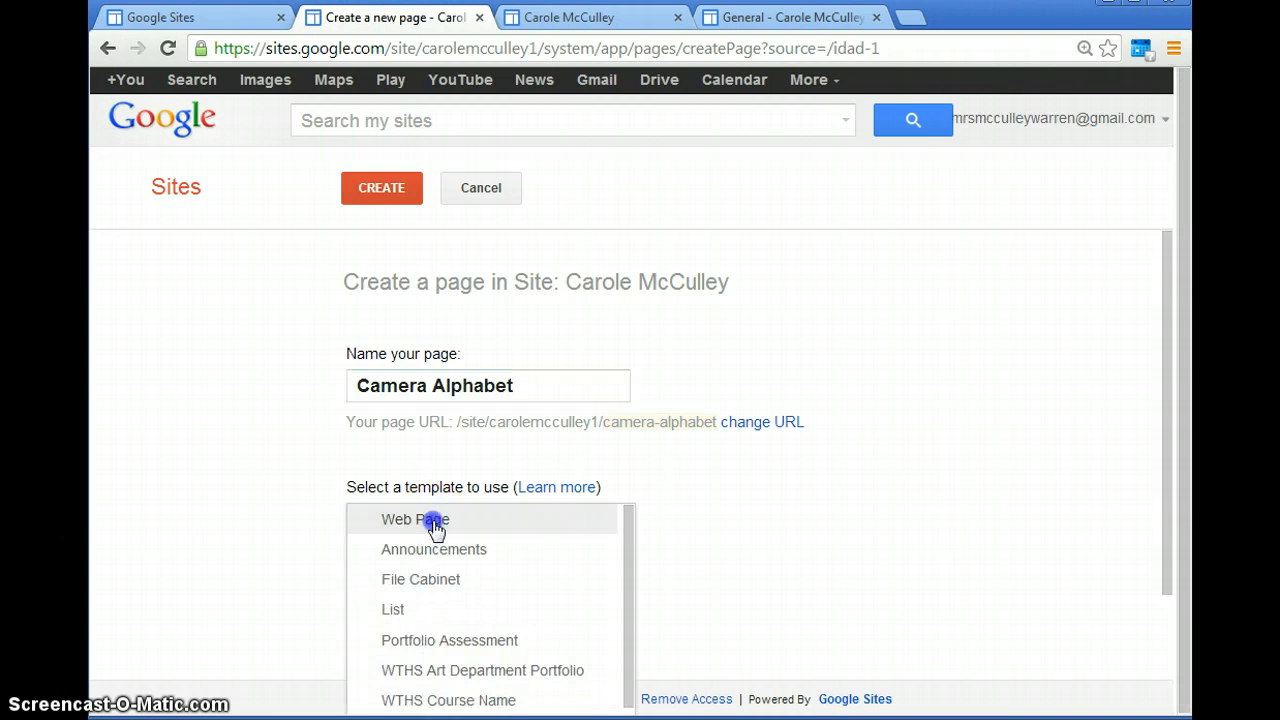
{"action": "mouse_move", "coordinate": [495, 705]}
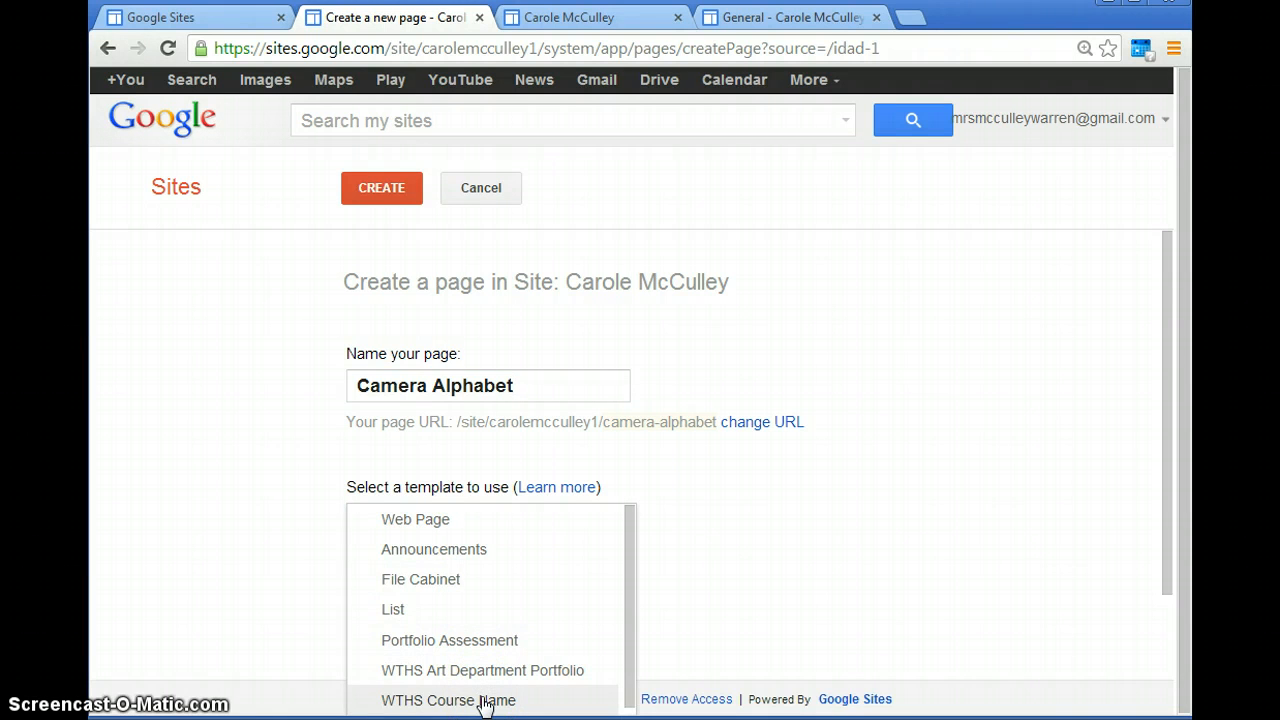
{"action": "left_click", "coordinate": [467, 701]}
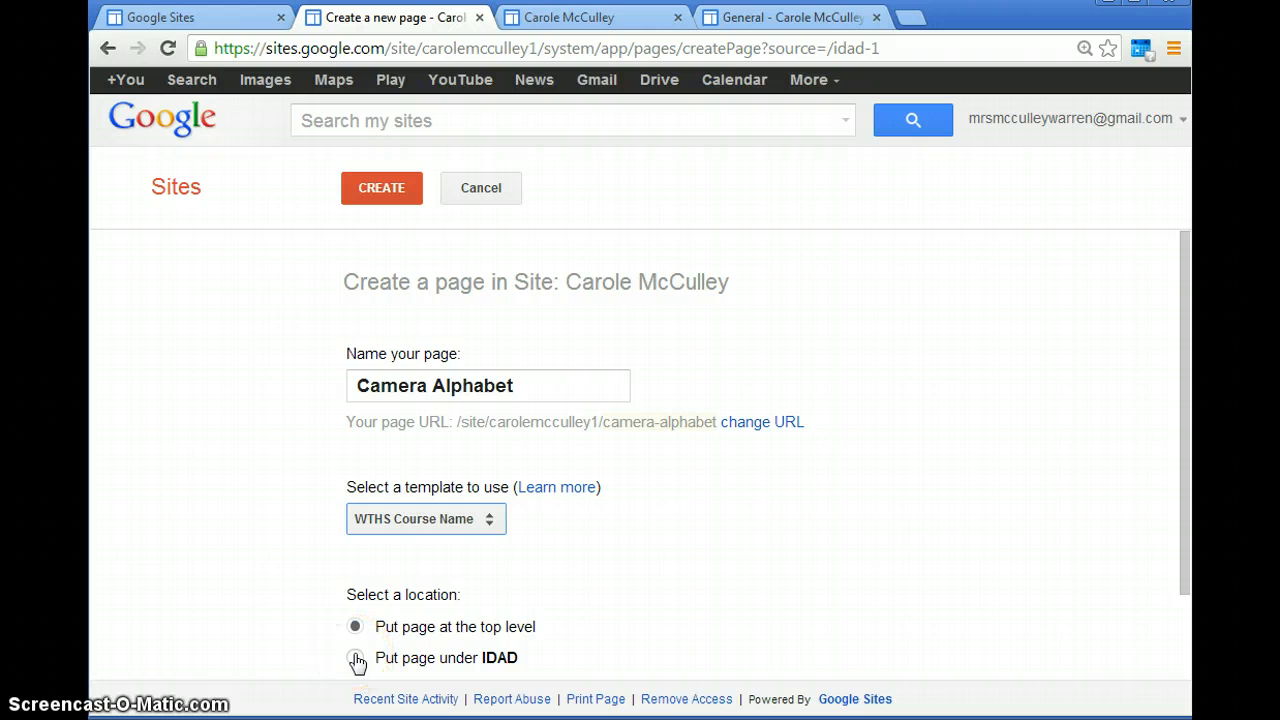
{"action": "left_click", "coordinate": [356, 657]}
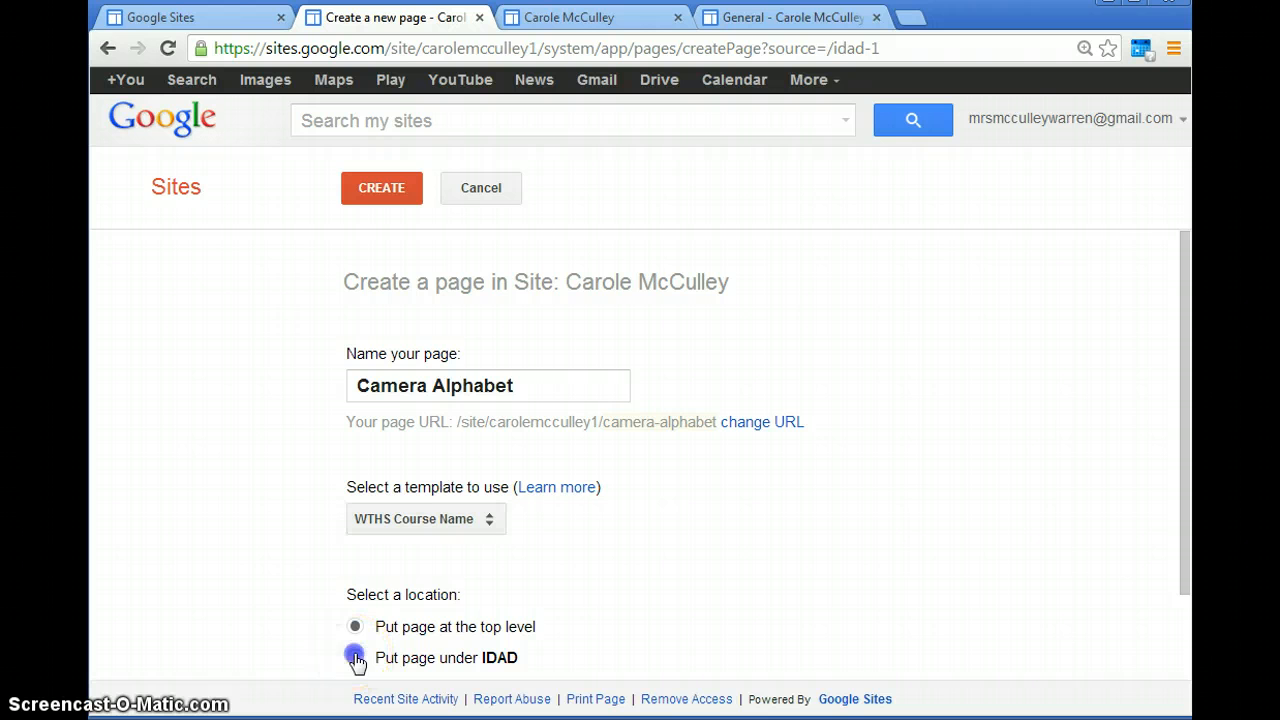
{"action": "left_click", "coordinate": [356, 656]}
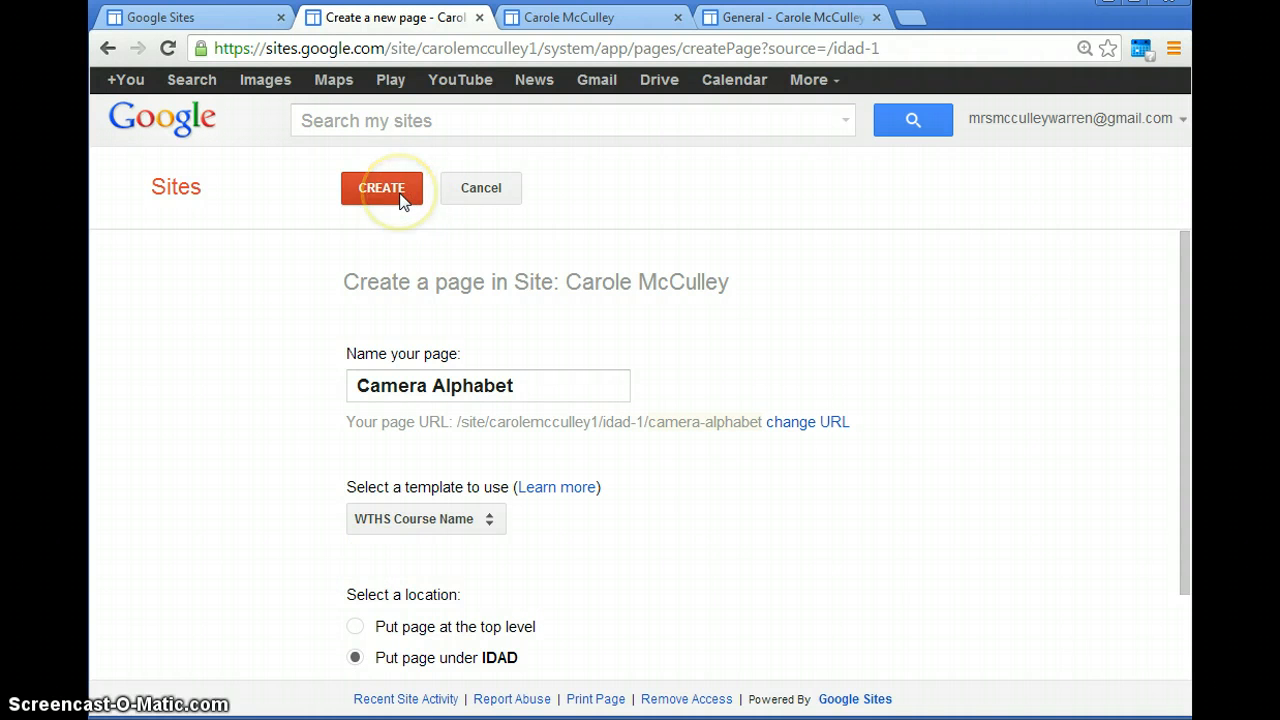
Create the Camera Alphabet page, then go back to the IDAD class page.
{"action": "left_click", "coordinate": [382, 188]}
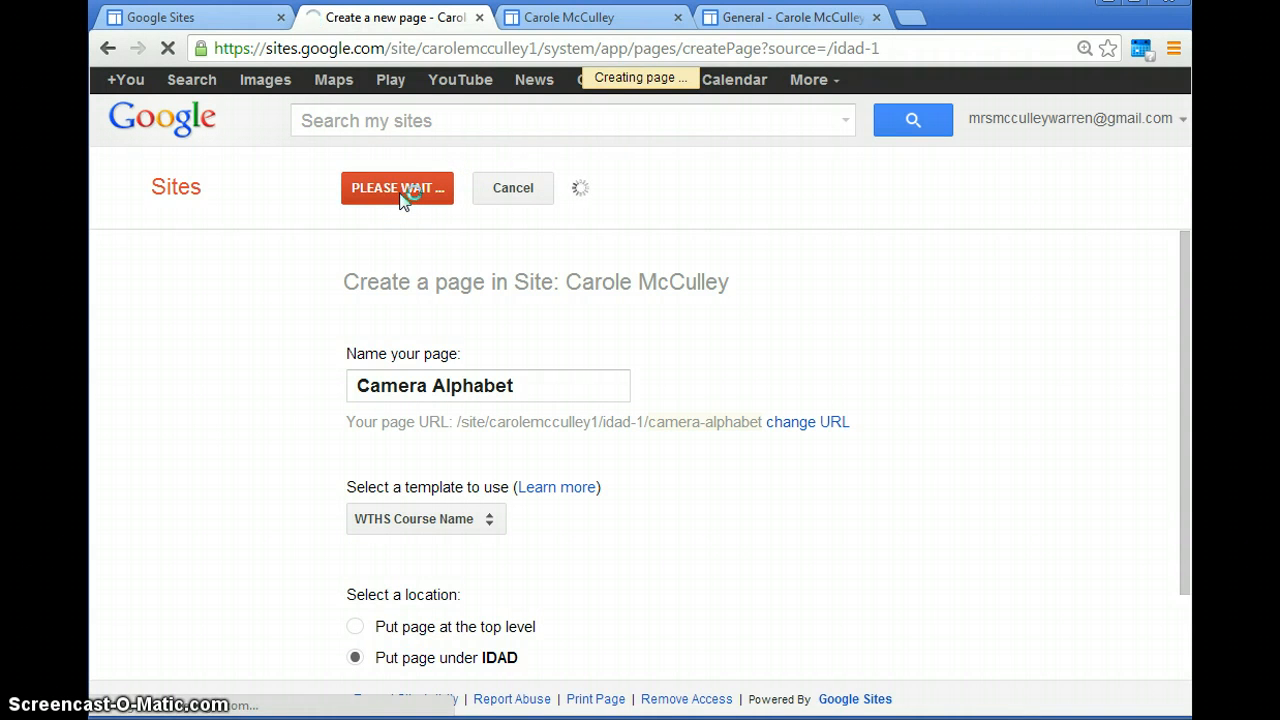
{"action": "left_click", "coordinate": [397, 188]}
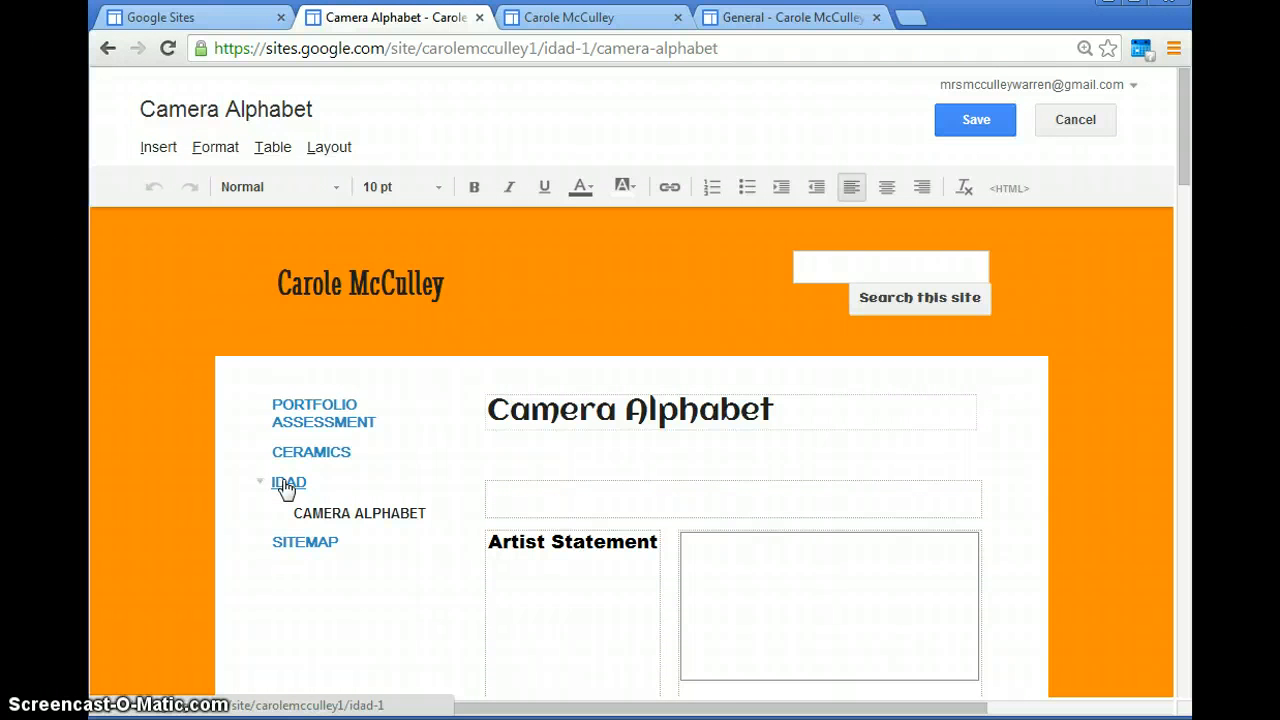
{"action": "left_click", "coordinate": [288, 482]}
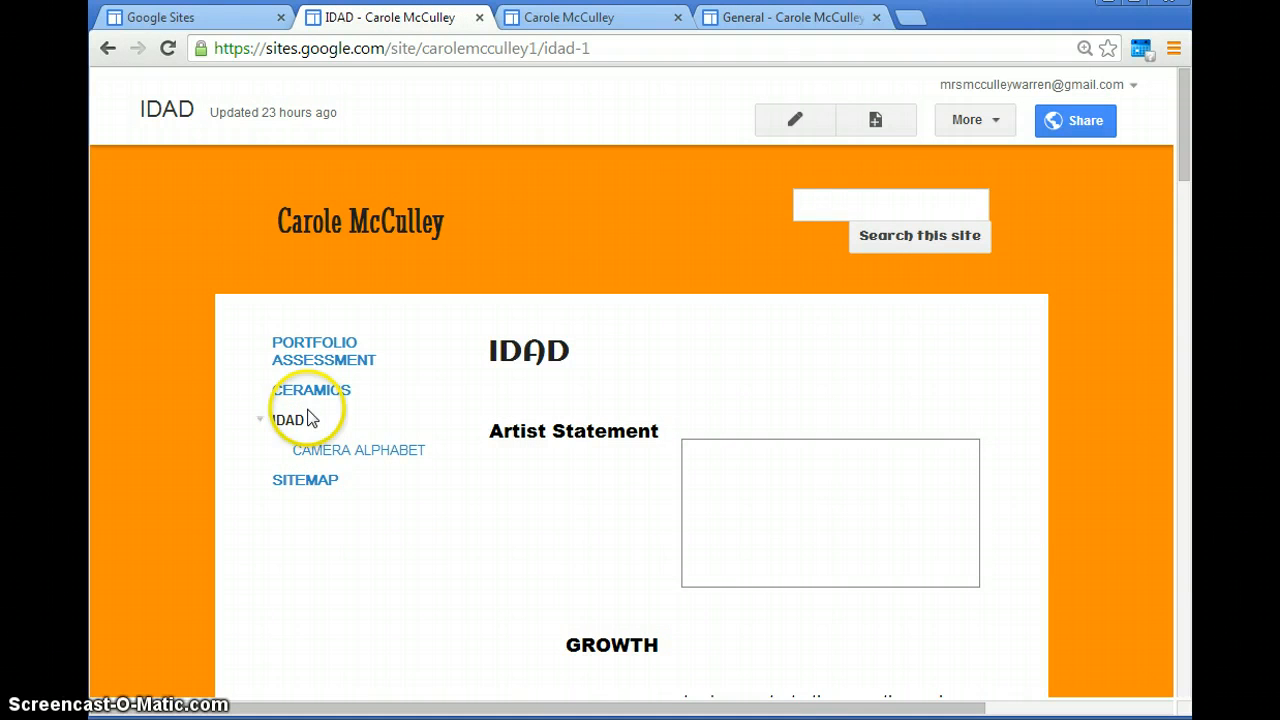
{"action": "mouse_move", "coordinate": [873, 120]}
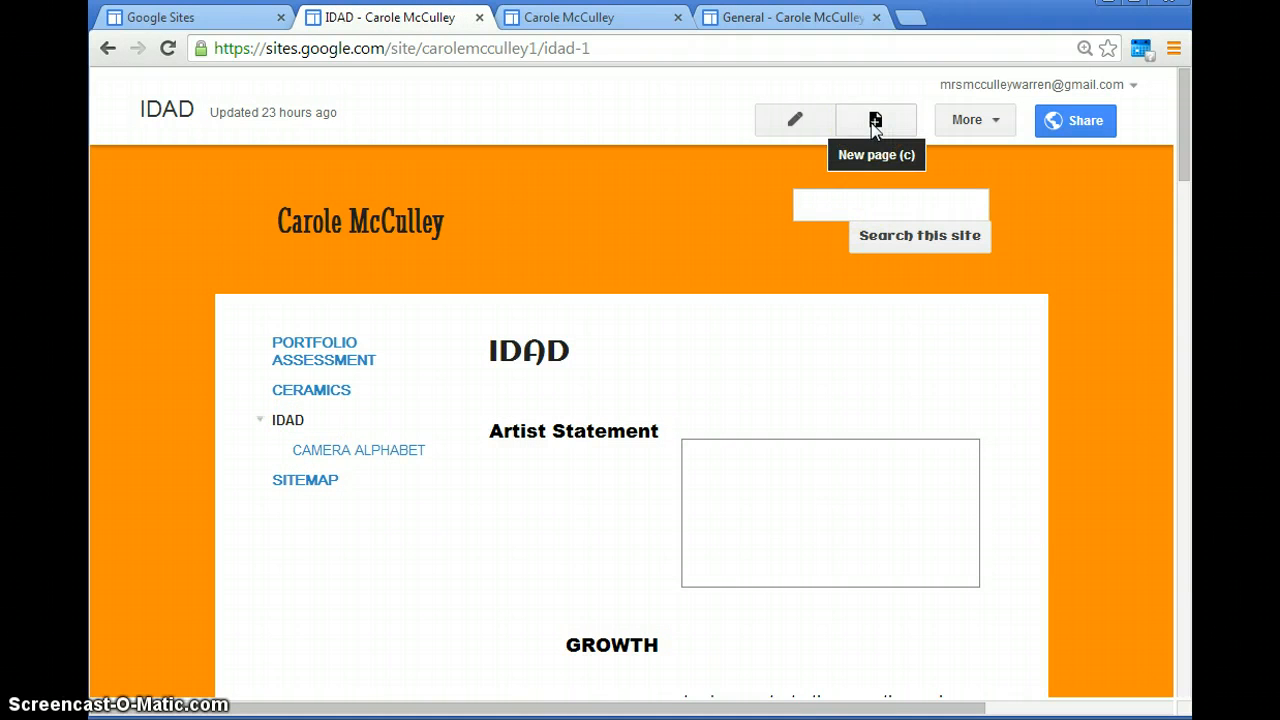
Start a new page titled 'Portrait' using the WTHS Course Name template, nested under IDAD.
{"action": "left_click", "coordinate": [870, 120]}
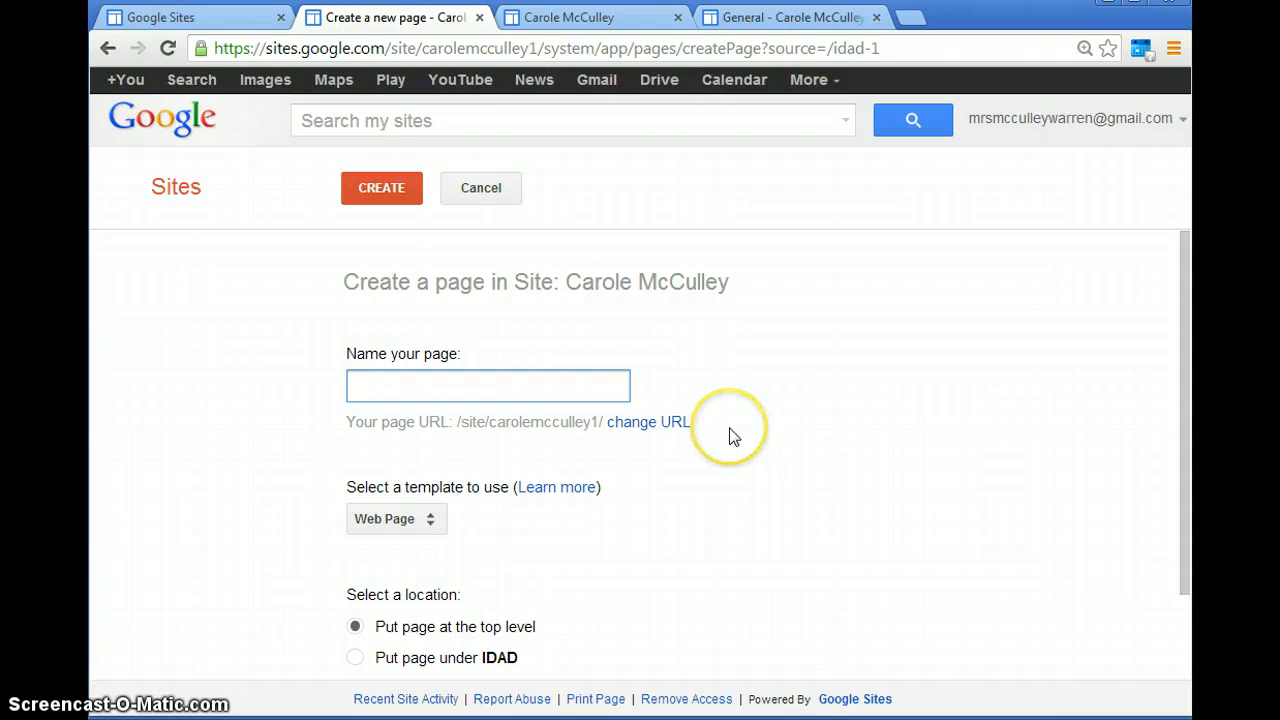
{"action": "type", "text": "Portr"}
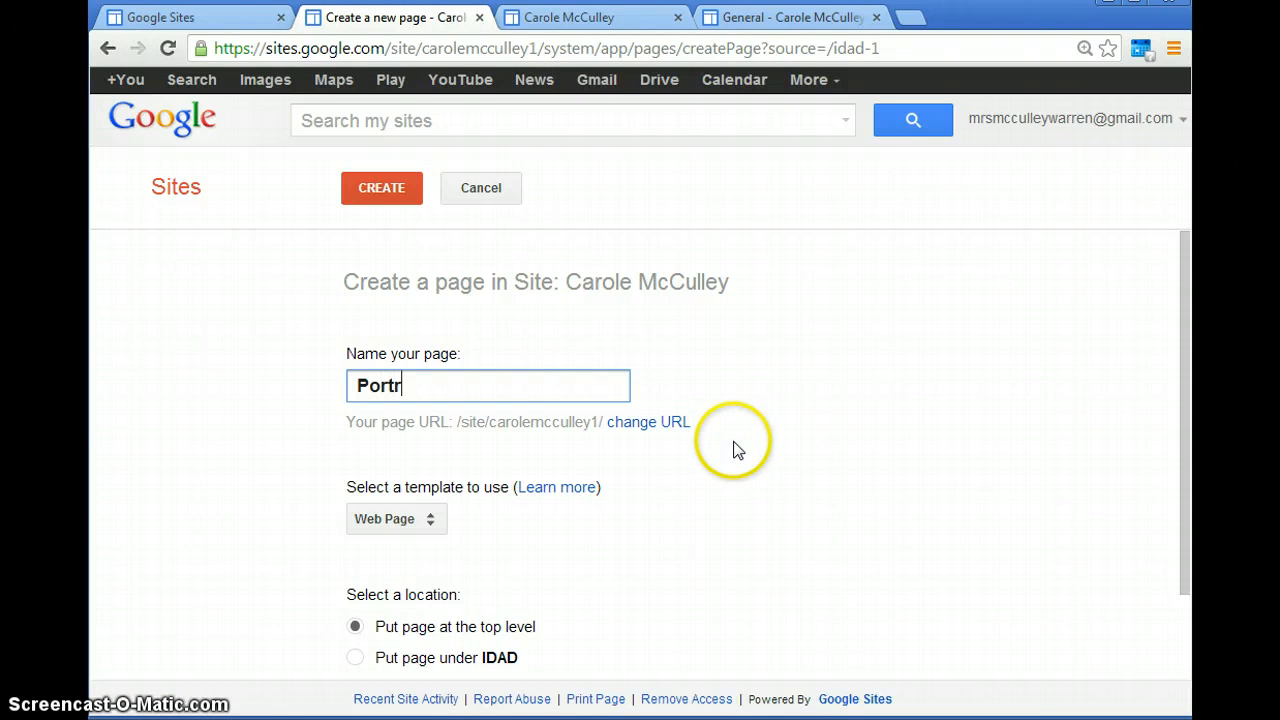
{"action": "type", "text": "ait"}
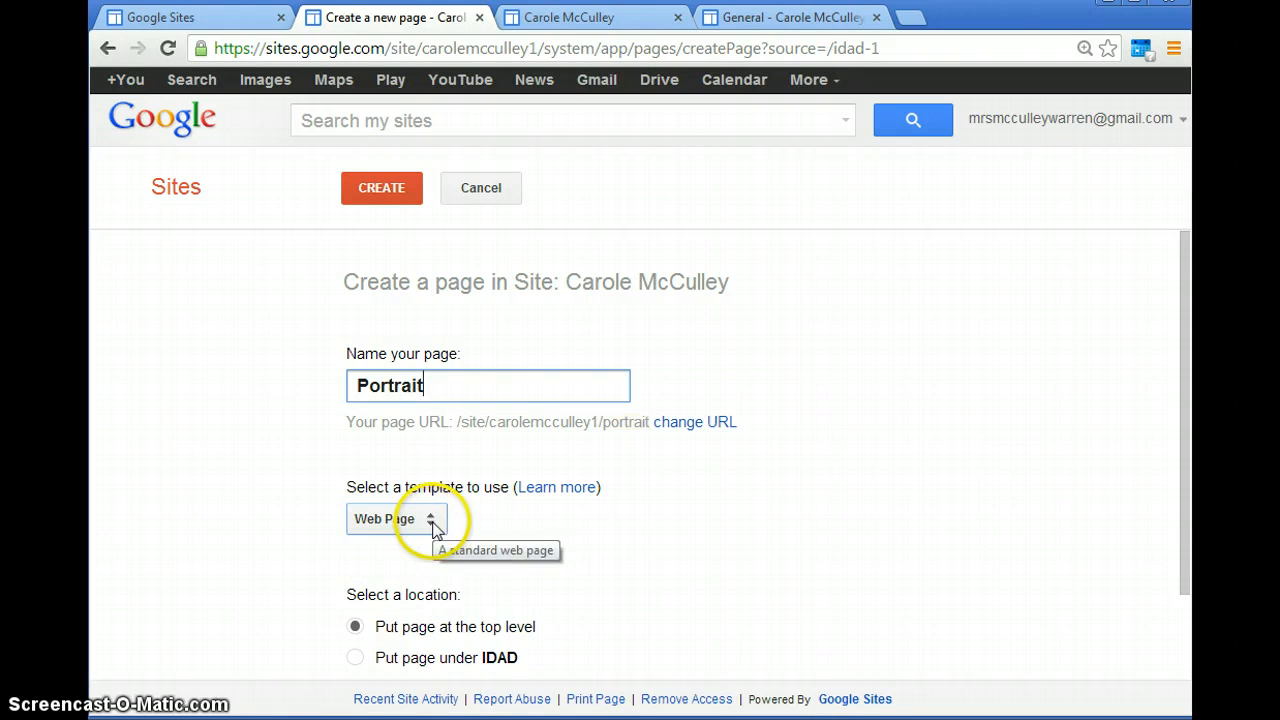
{"action": "left_click", "coordinate": [426, 519]}
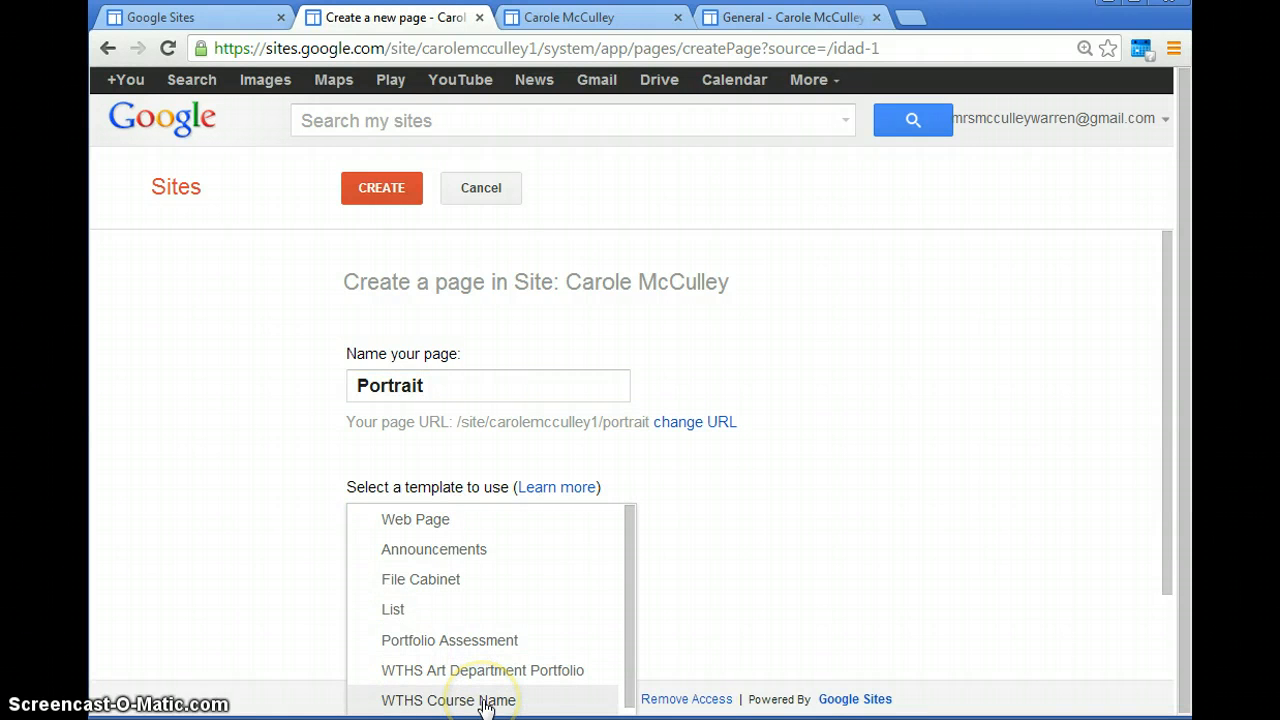
{"action": "left_click", "coordinate": [439, 697]}
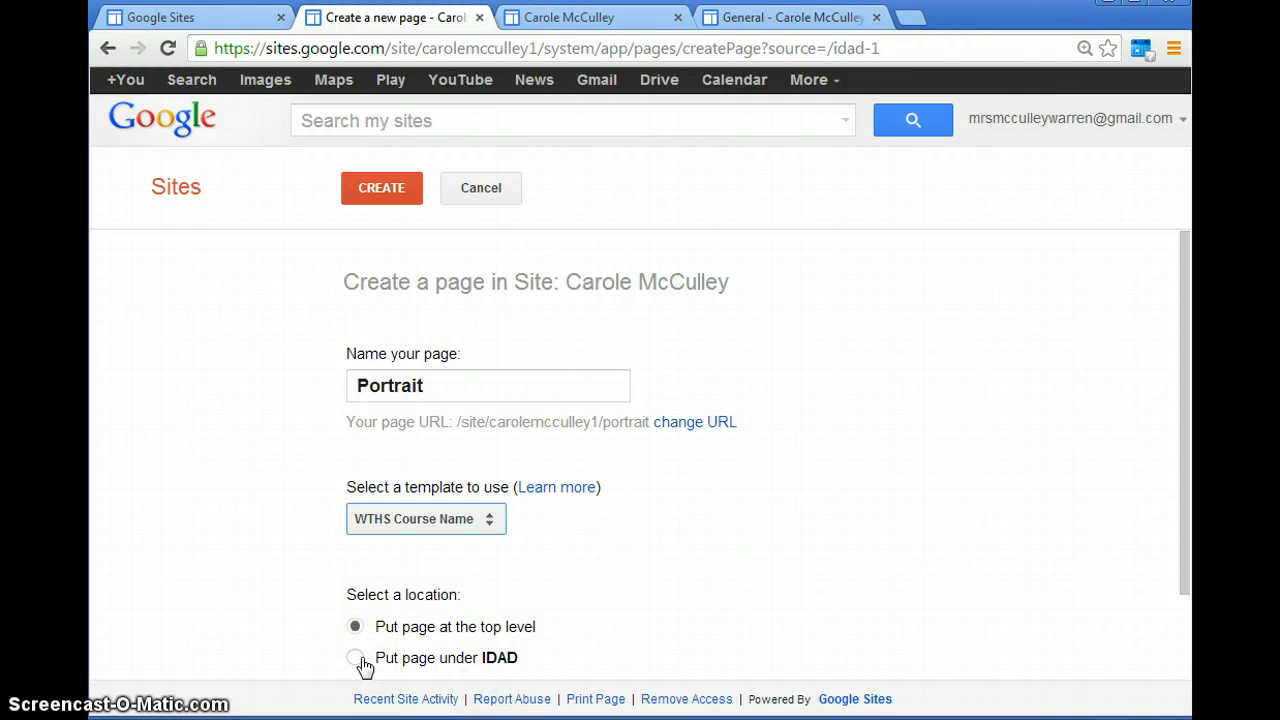
{"action": "left_click", "coordinate": [357, 657]}
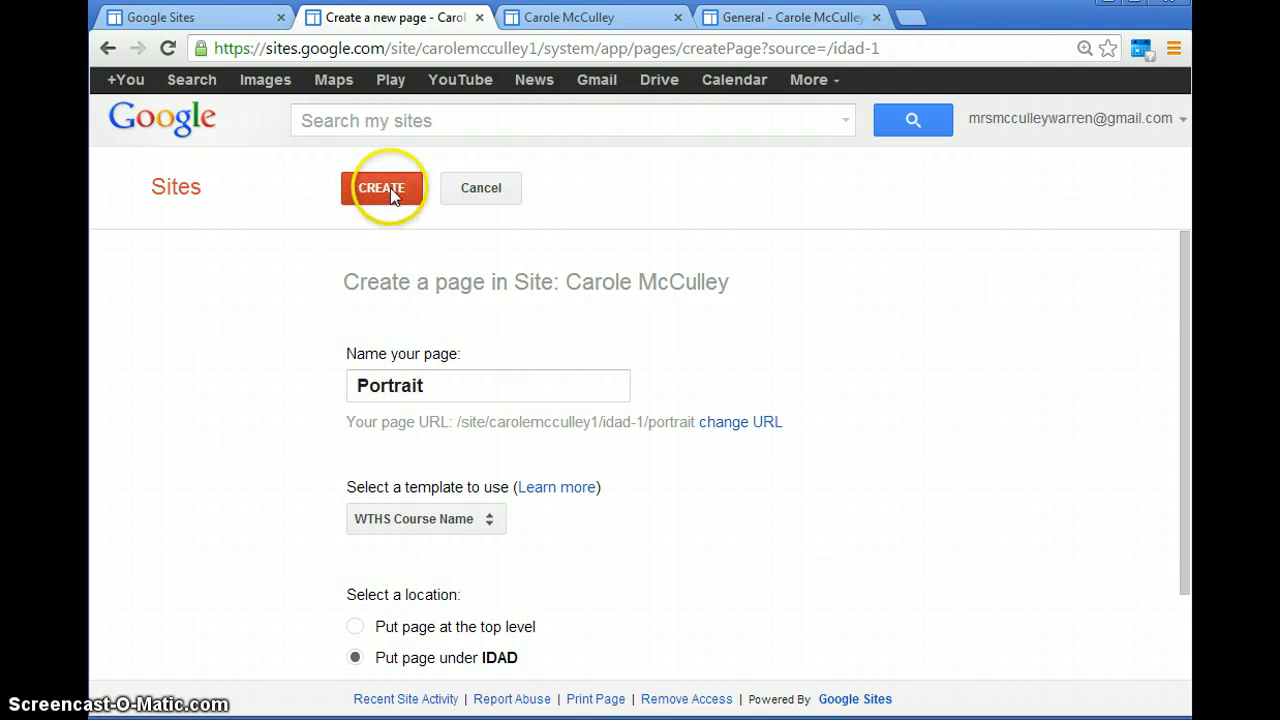
Create the Portrait page and collapse IDAD's subpages in the site navigation.
{"action": "left_click", "coordinate": [384, 188]}
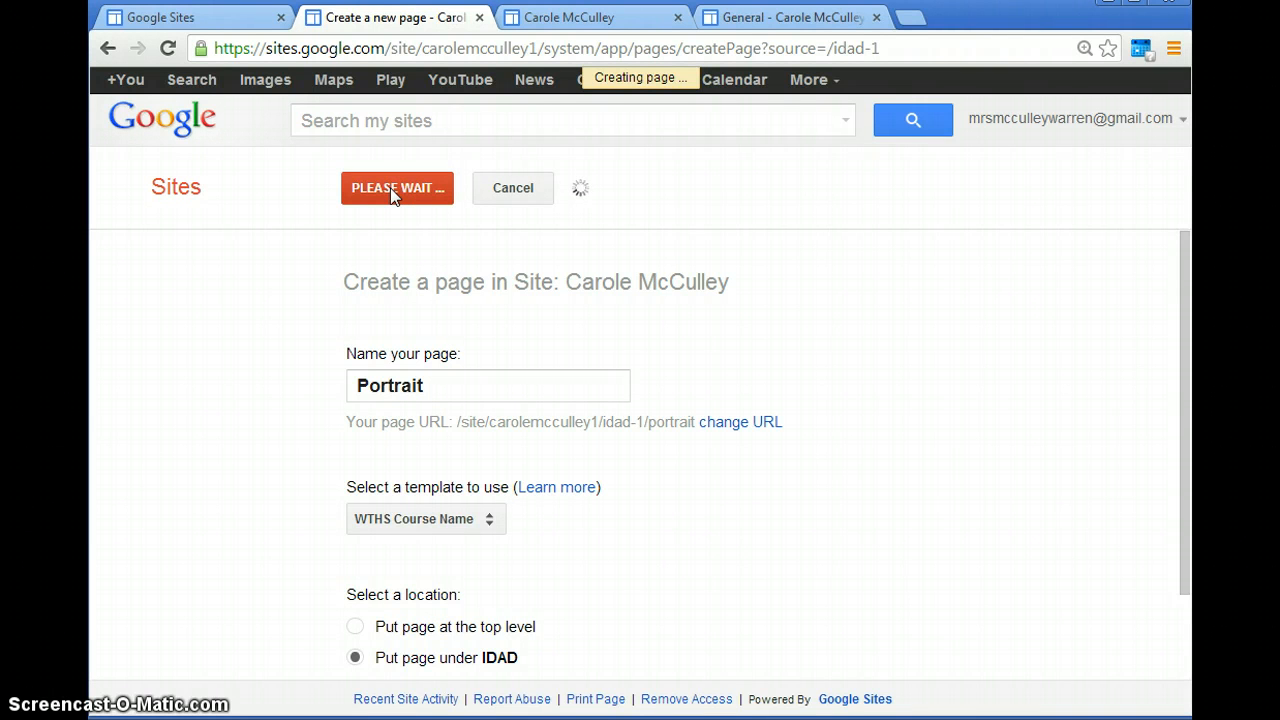
{"action": "left_click", "coordinate": [397, 188]}
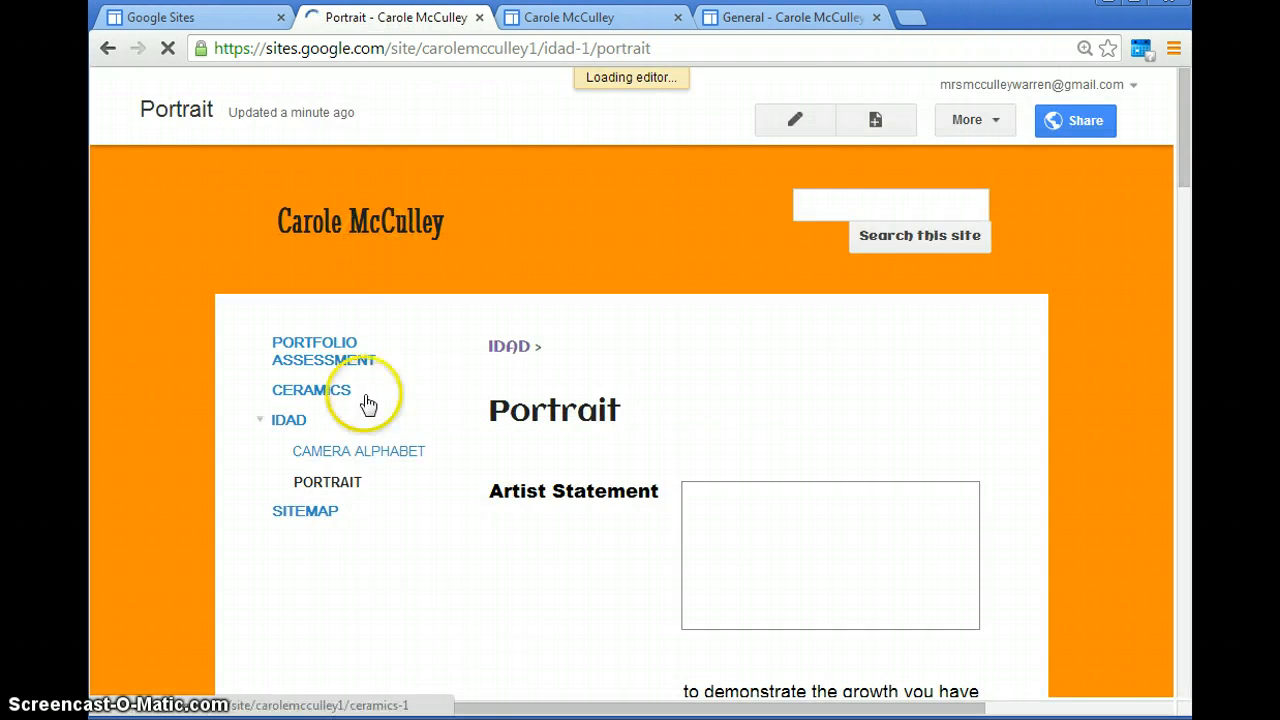
{"action": "left_click", "coordinate": [794, 120]}
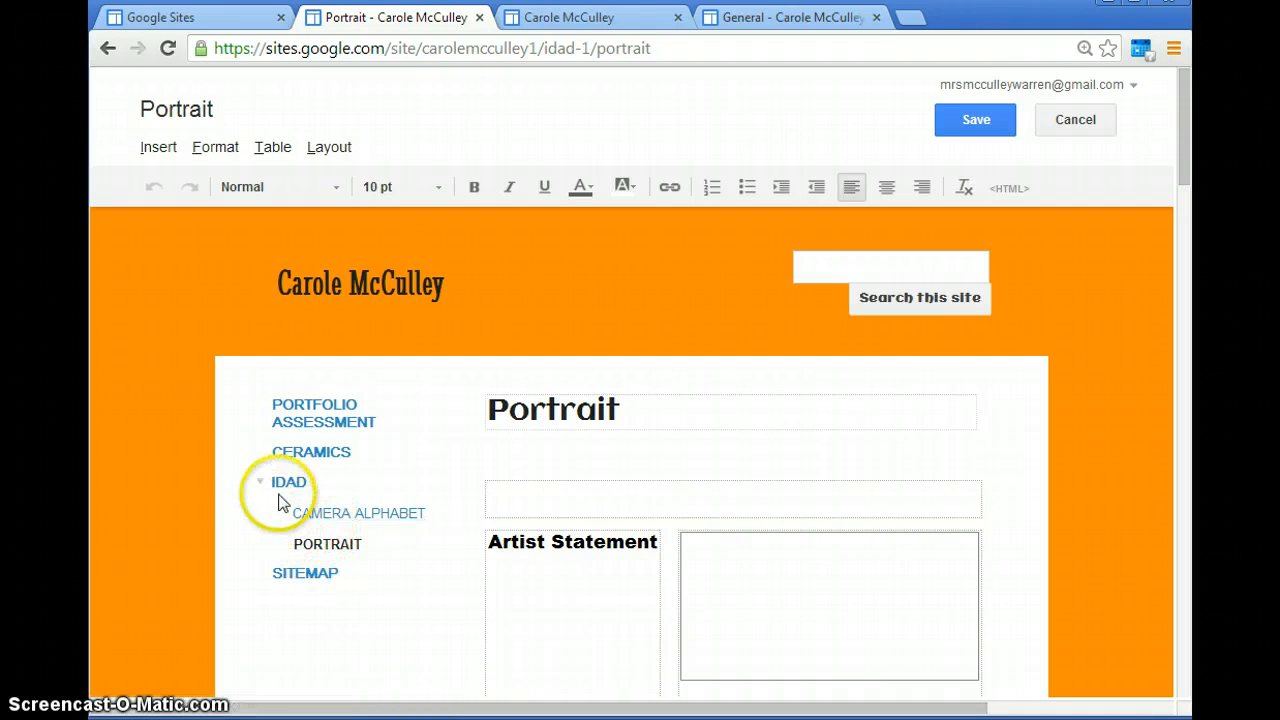
{"action": "left_click", "coordinate": [262, 479]}
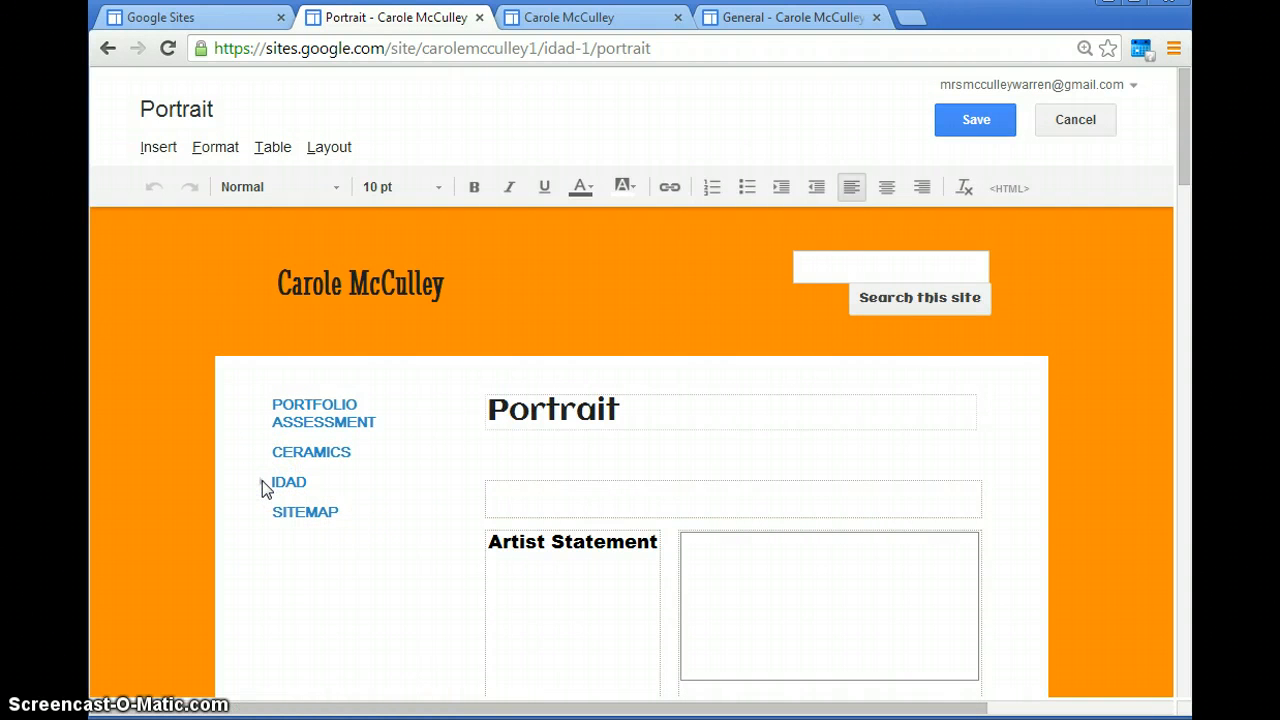
{"action": "mouse_move", "coordinate": [977, 128]}
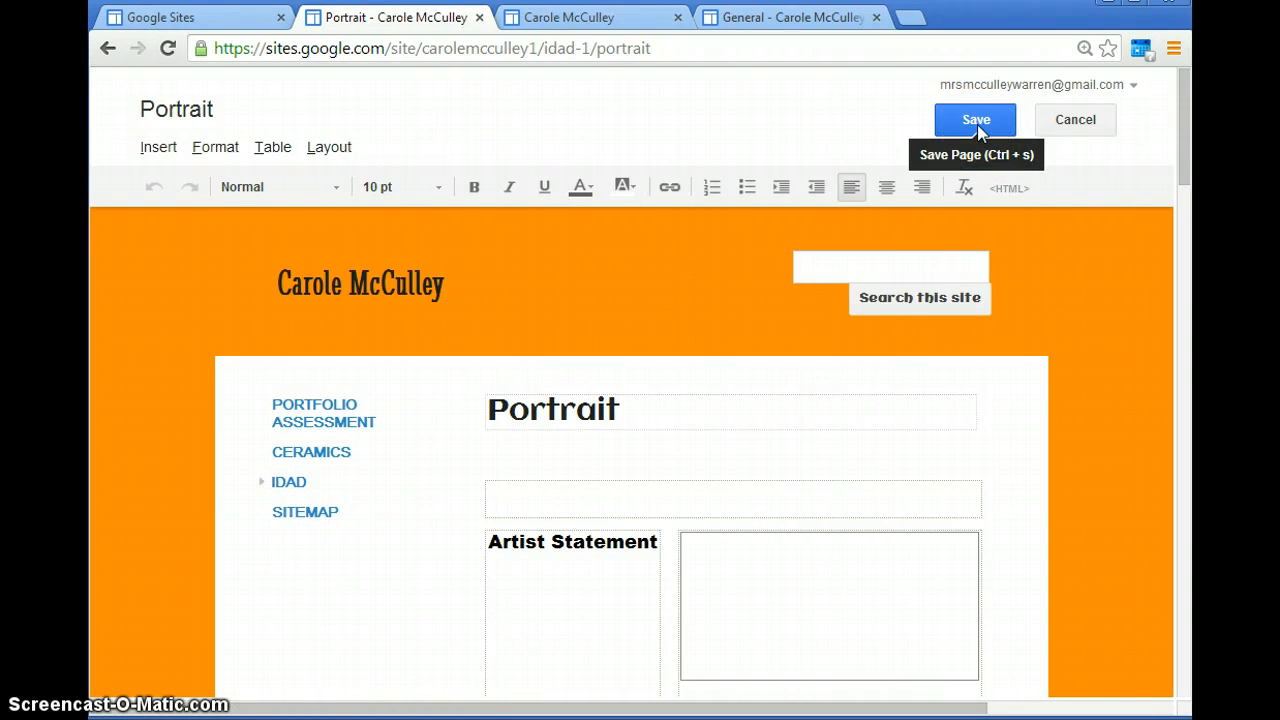